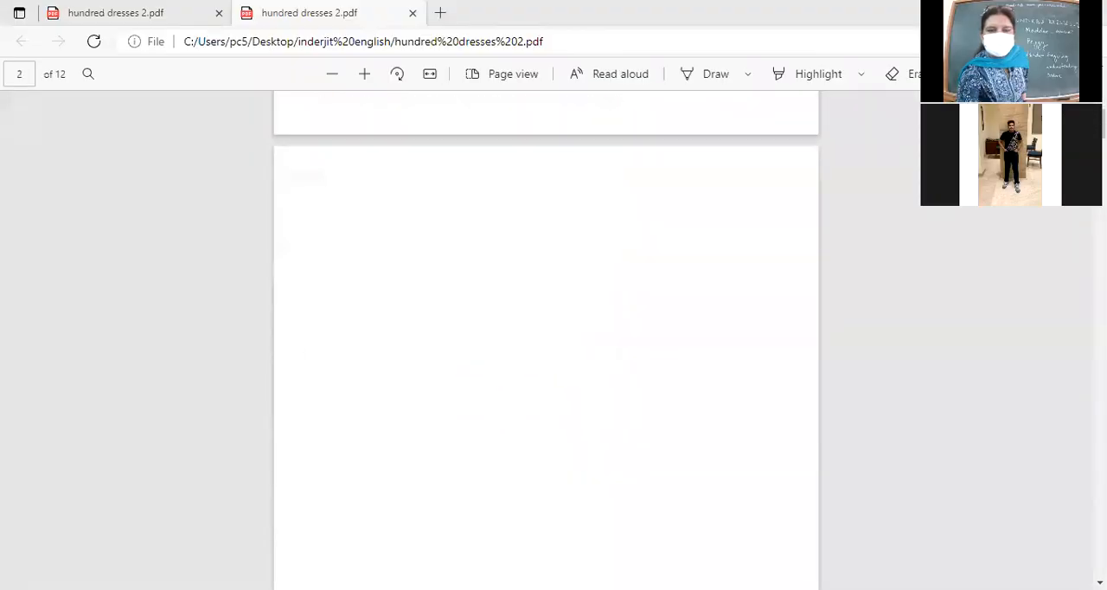
pyautogui.scroll(-3)
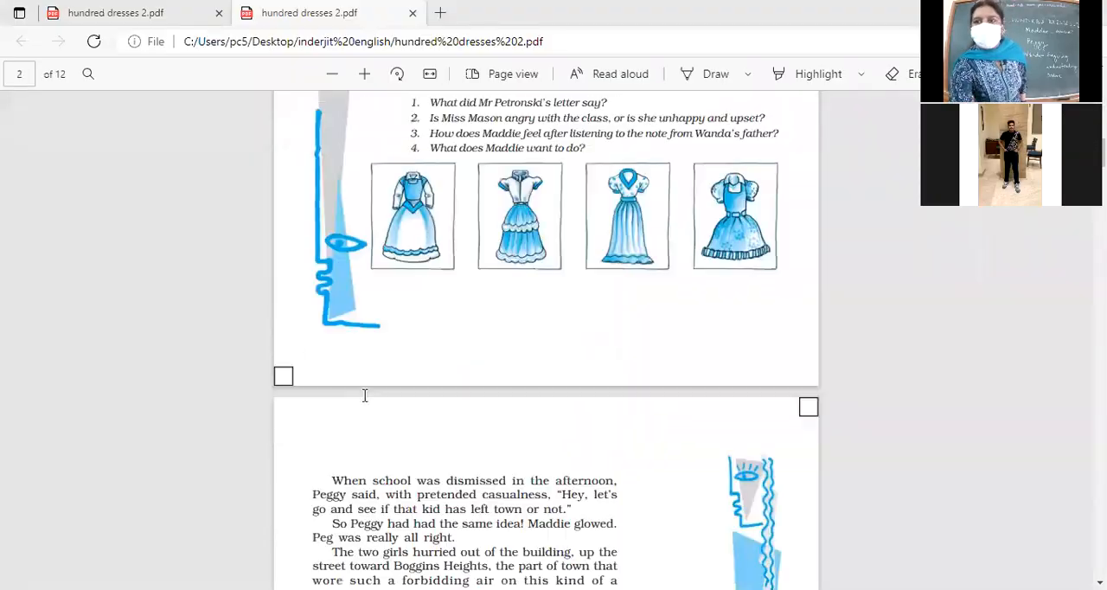
pyautogui.scroll(-3)
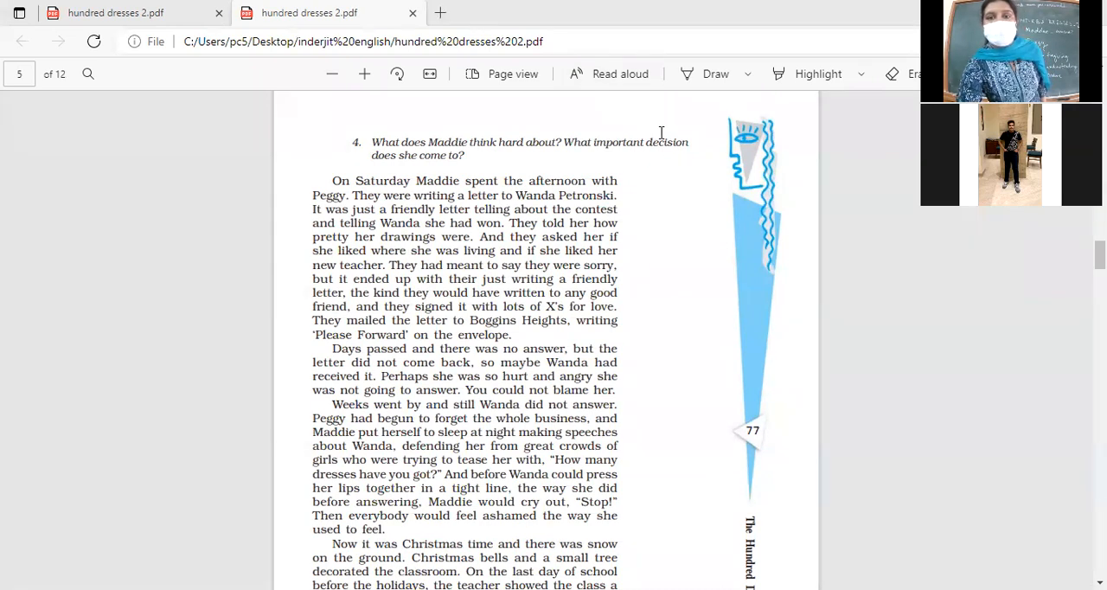
pyautogui.moveTo(688, 162)
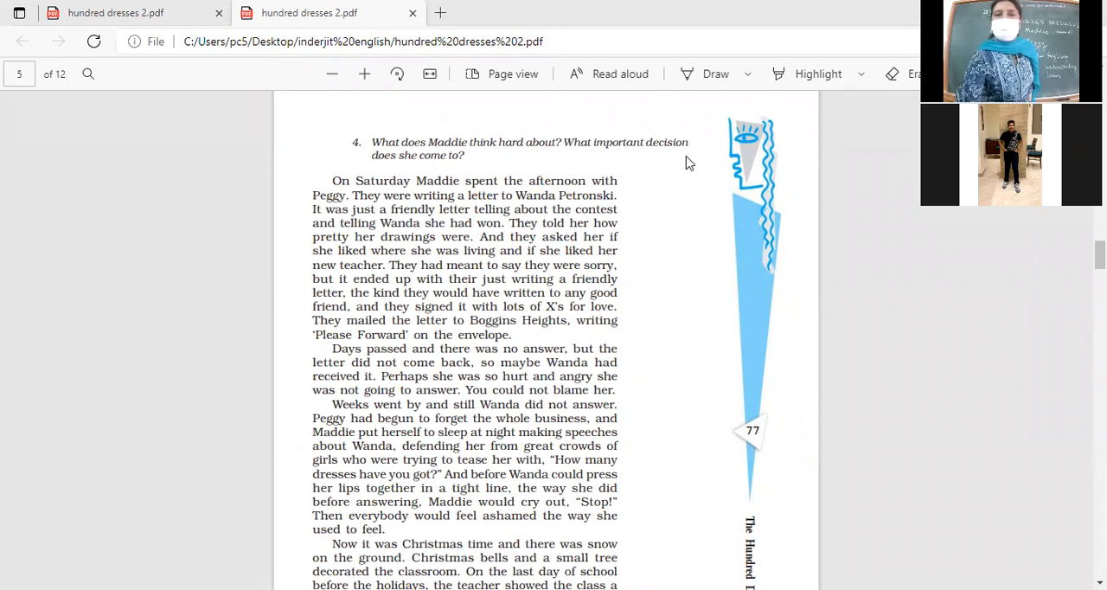
pyautogui.moveTo(685, 159)
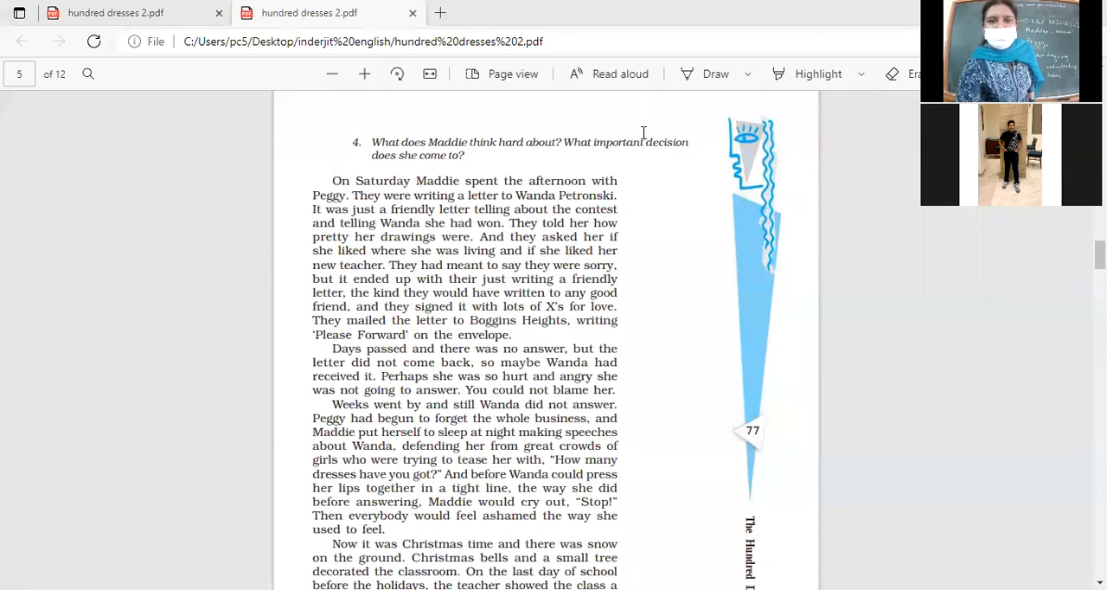
pyautogui.moveTo(692, 168)
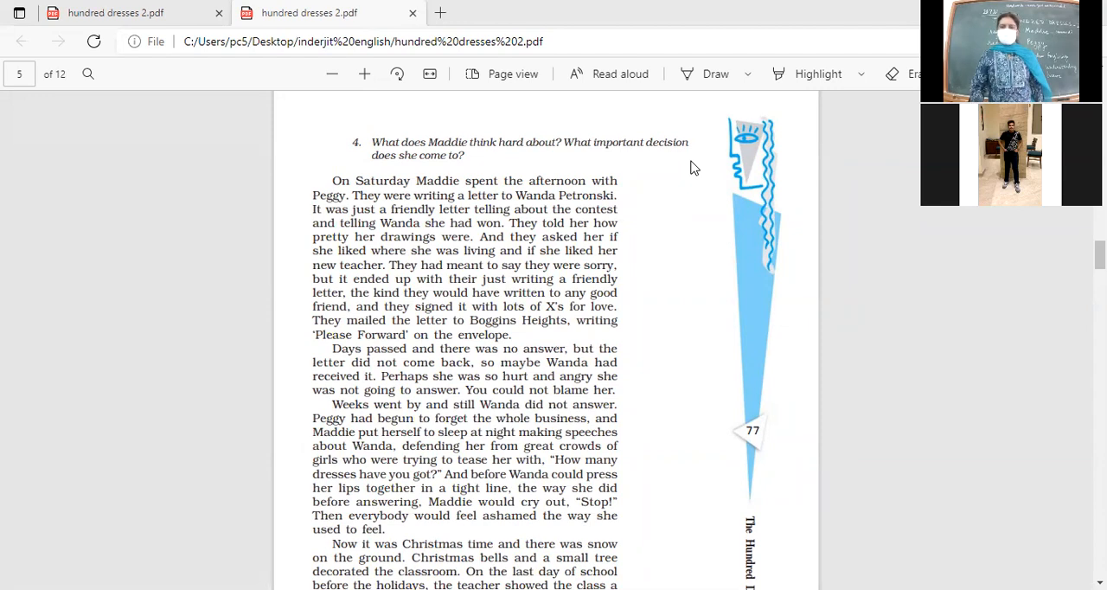
pyautogui.scroll(-3)
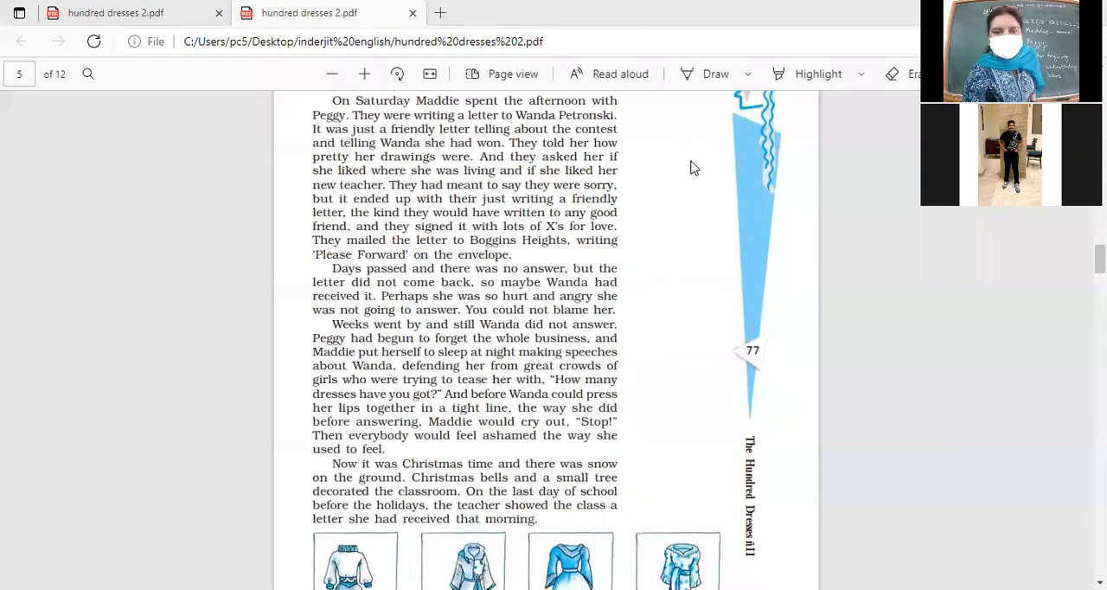
pyautogui.scroll(-3)
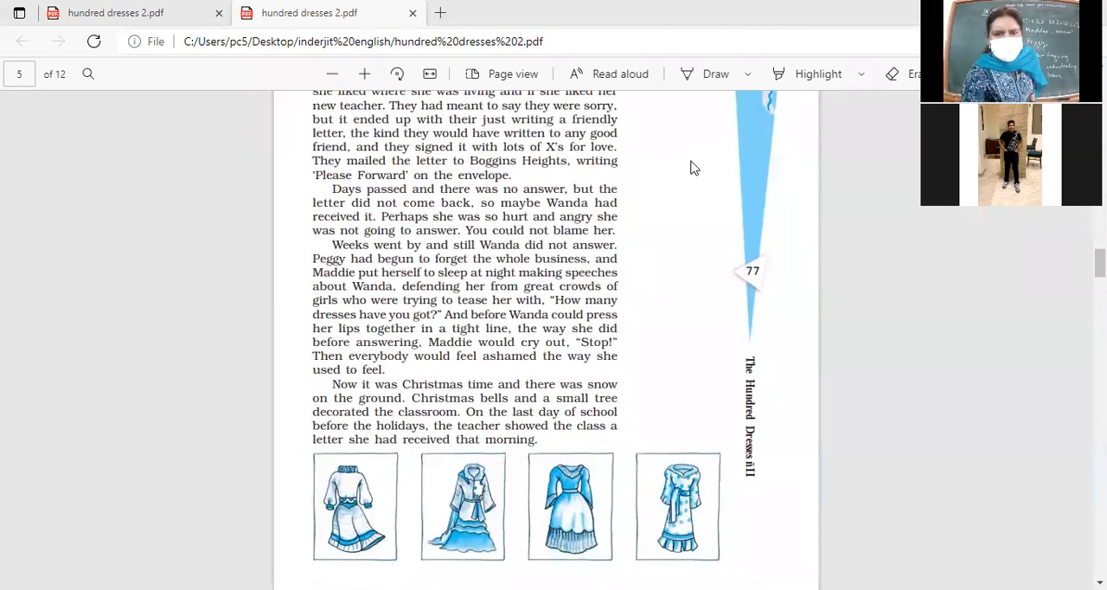
pyautogui.scroll(-3)
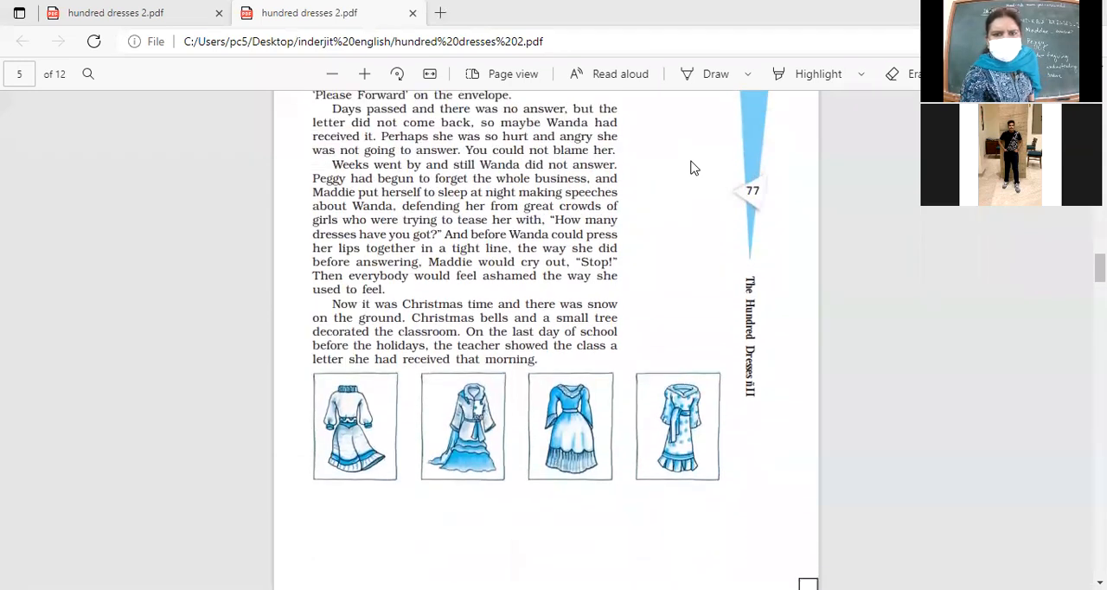
pyautogui.scroll(-3)
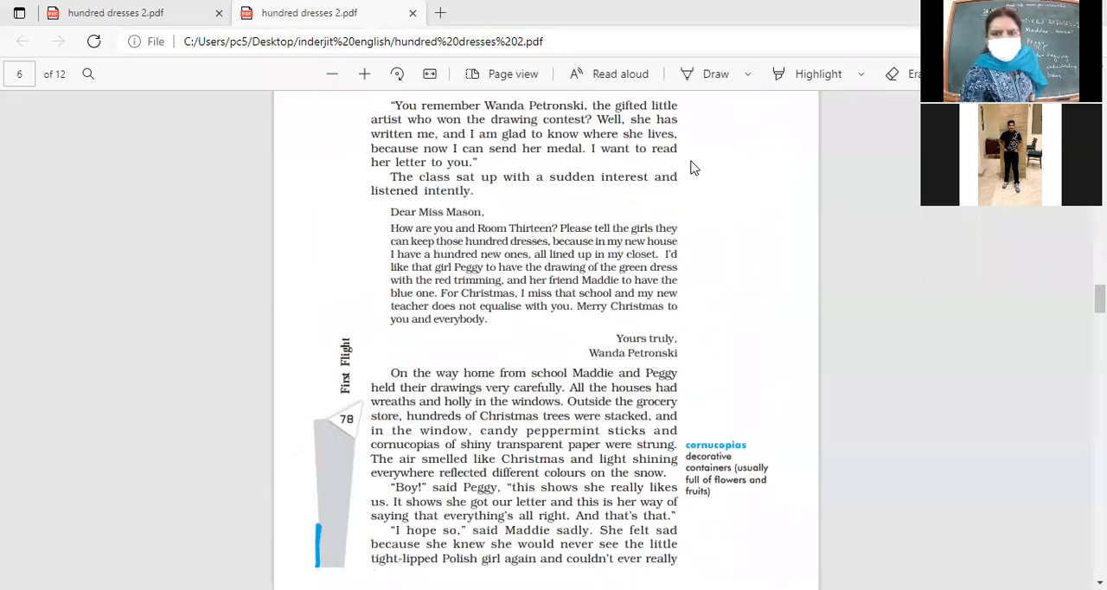
pyautogui.scroll(-3)
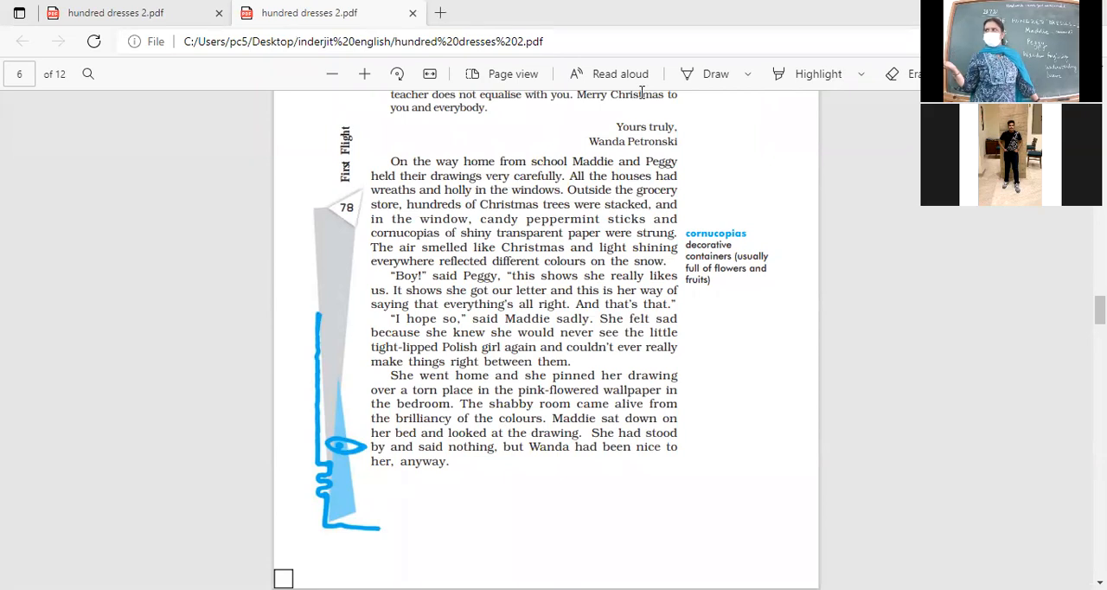
pyautogui.moveTo(642, 97)
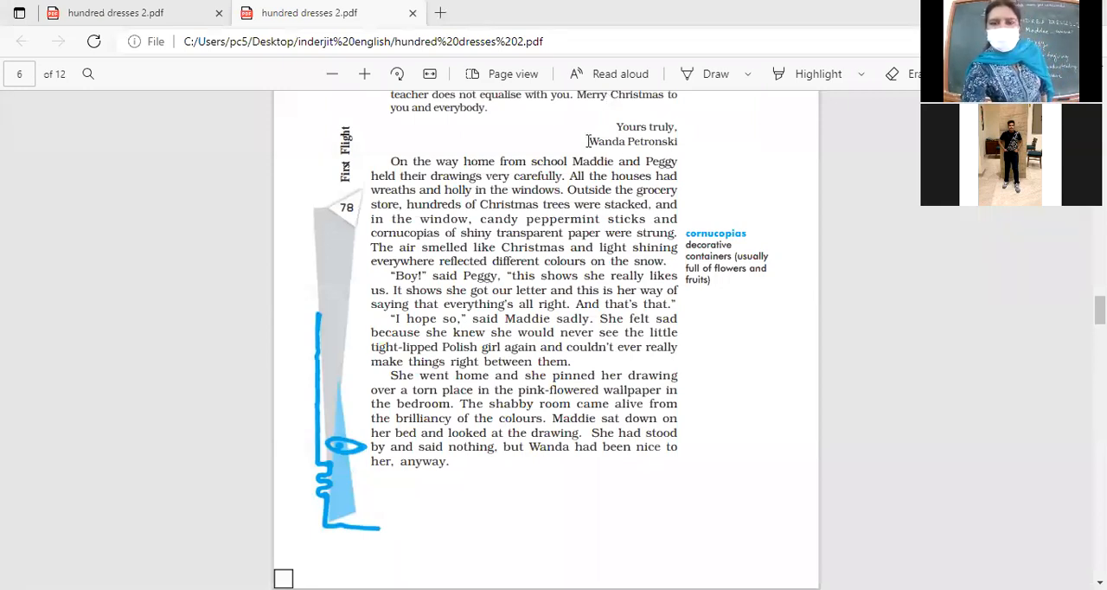
pyautogui.moveTo(692, 164)
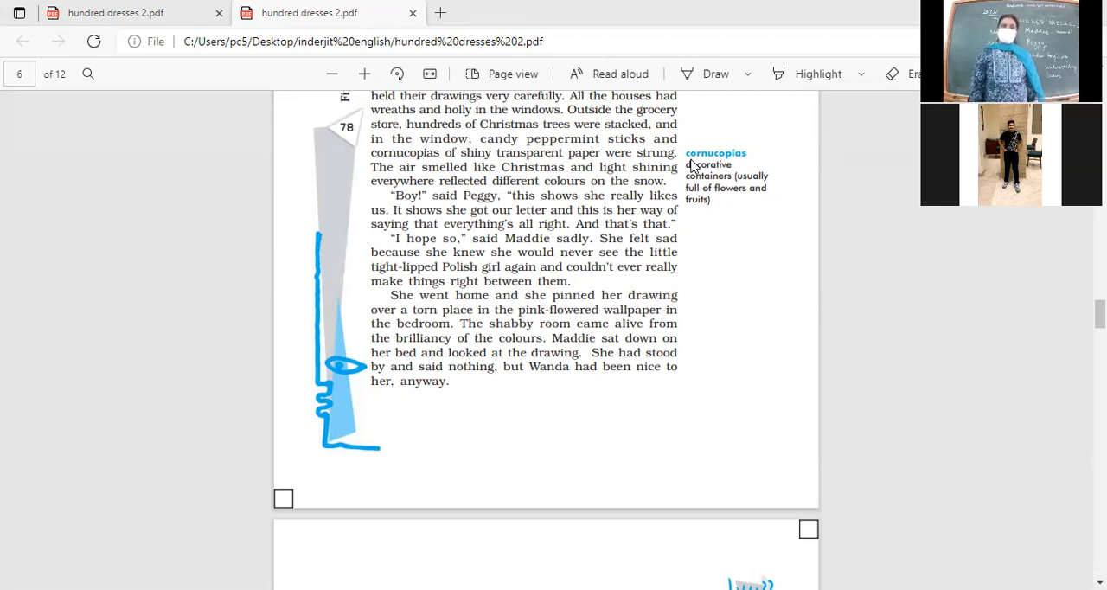
pyautogui.scroll(-3)
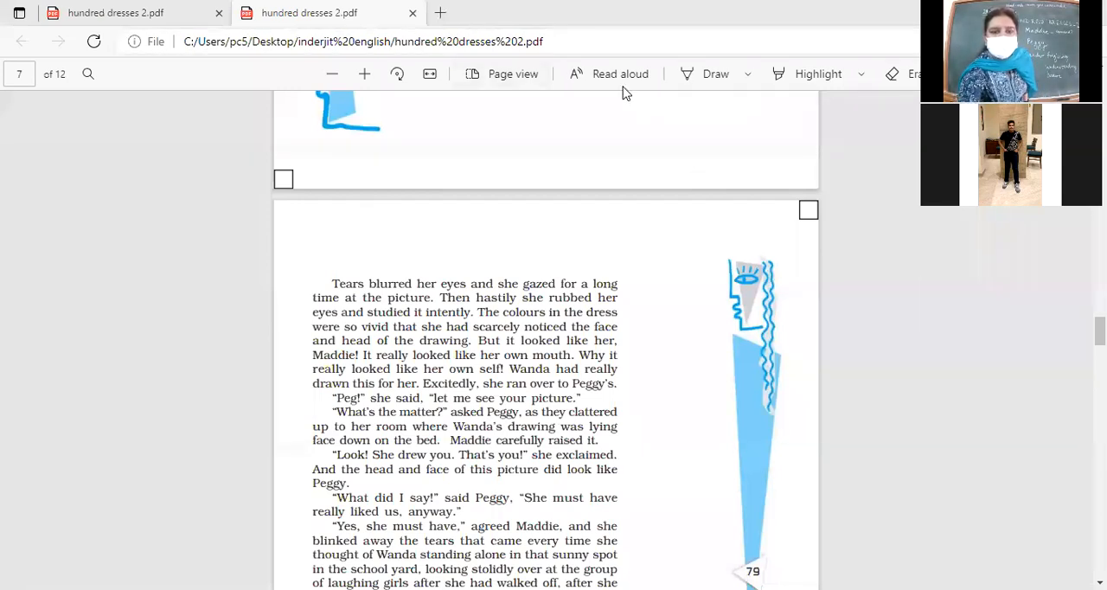
pyautogui.scroll(-3)
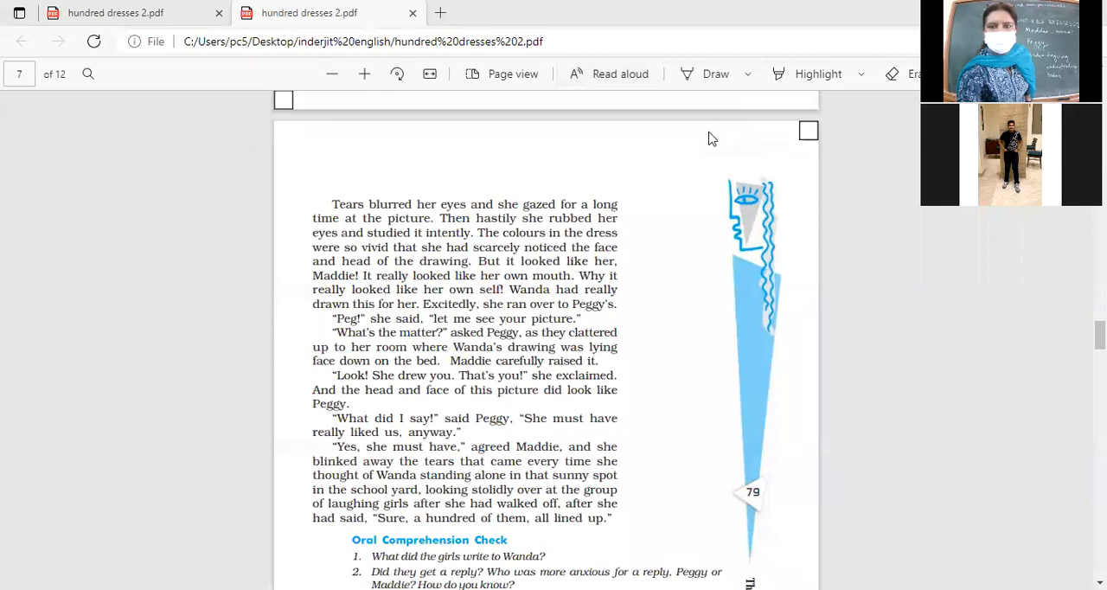
pyautogui.scroll(-3)
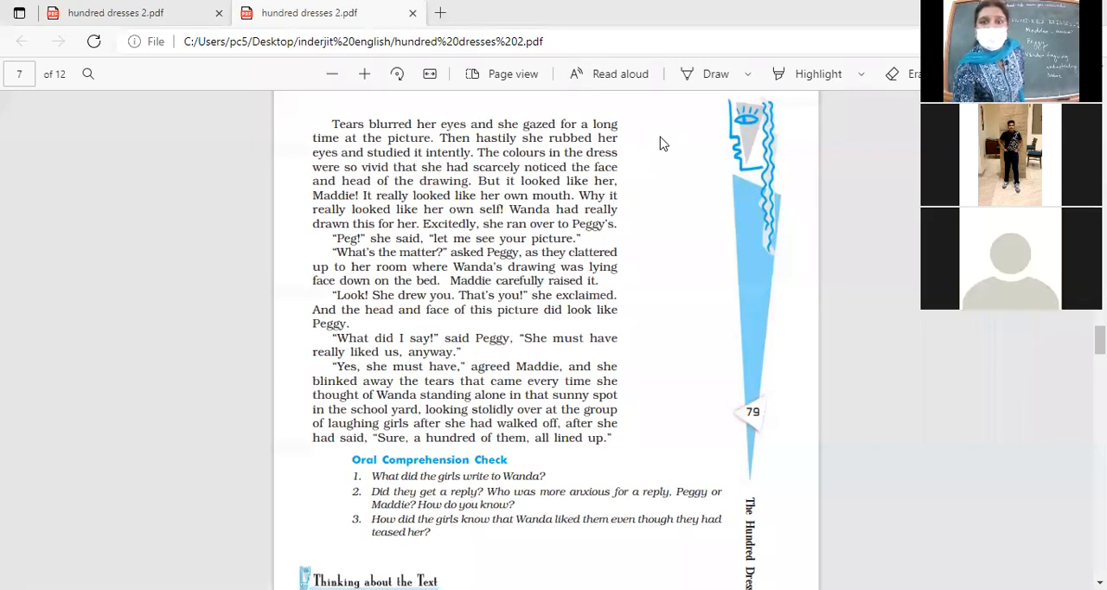
pyautogui.moveTo(692, 168)
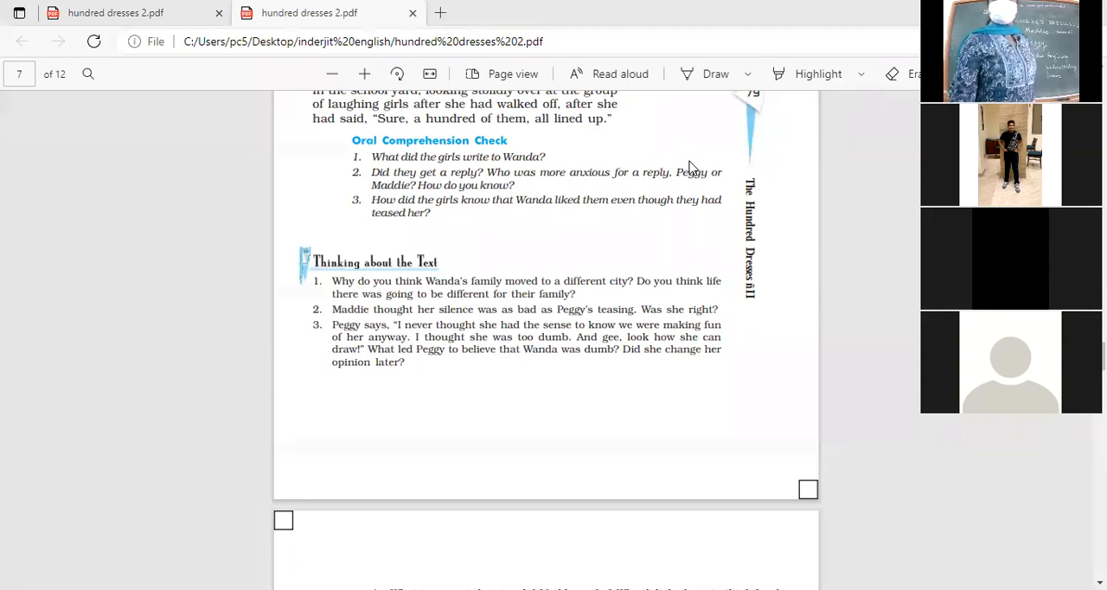
pyautogui.moveTo(675, 131)
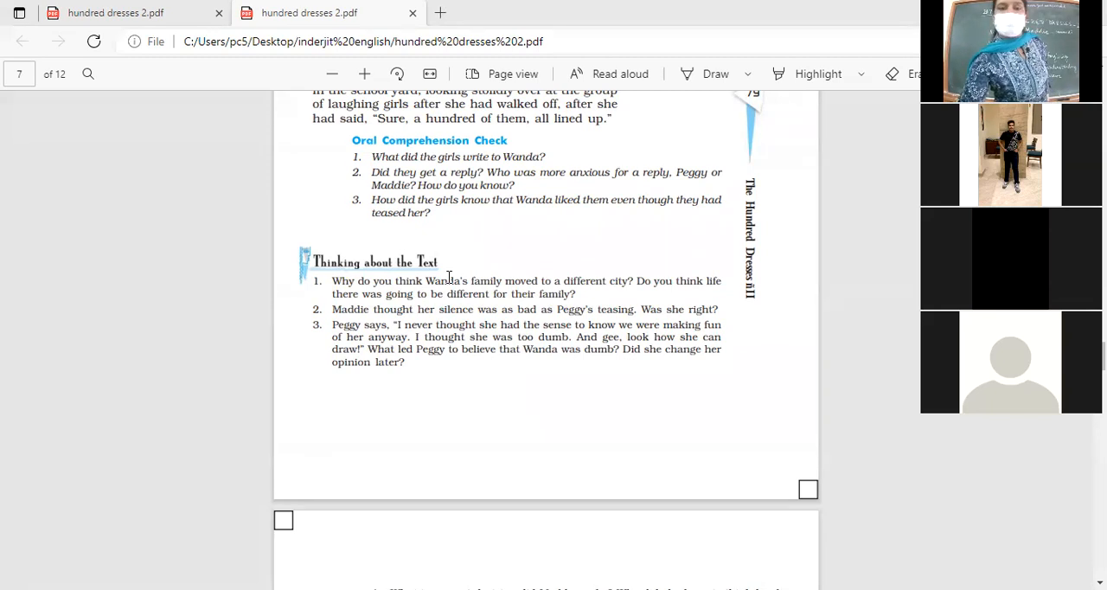
pyautogui.scroll(-3)
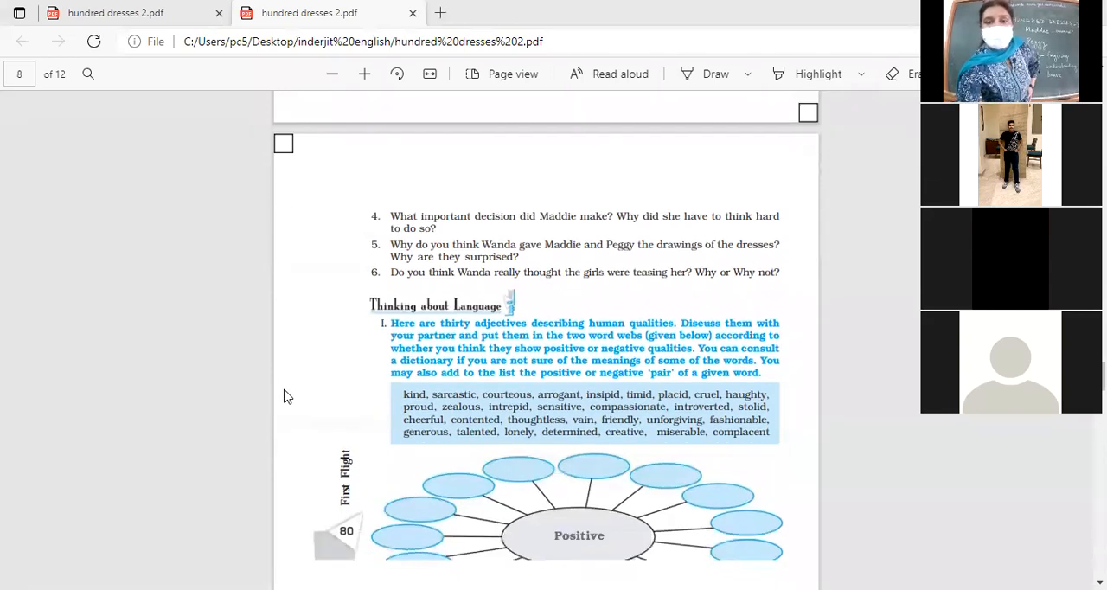
pyautogui.scroll(-3)
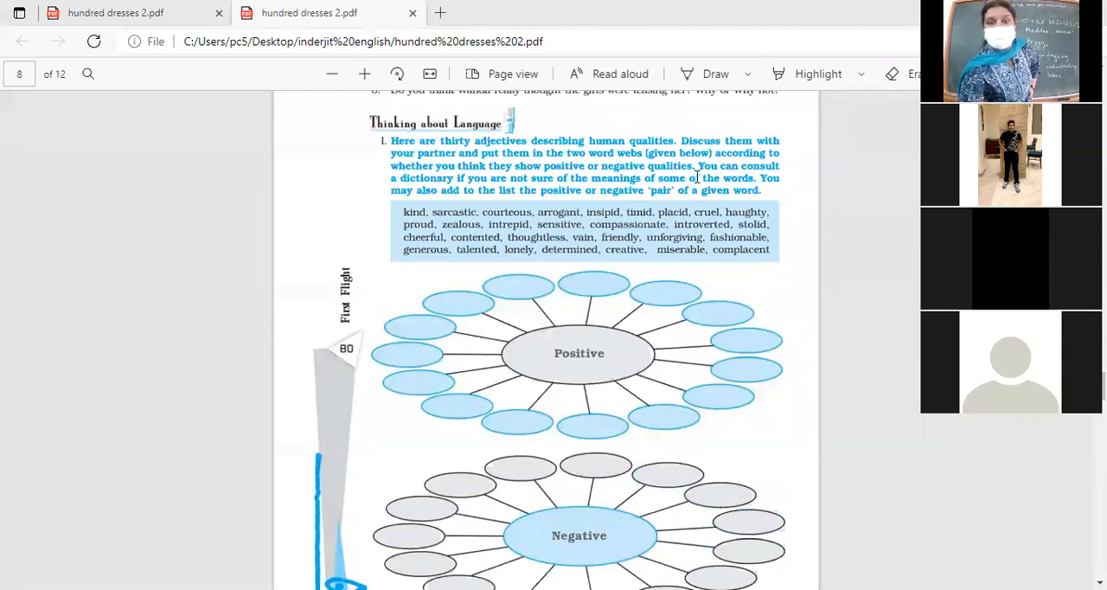
pyautogui.scroll(-3)
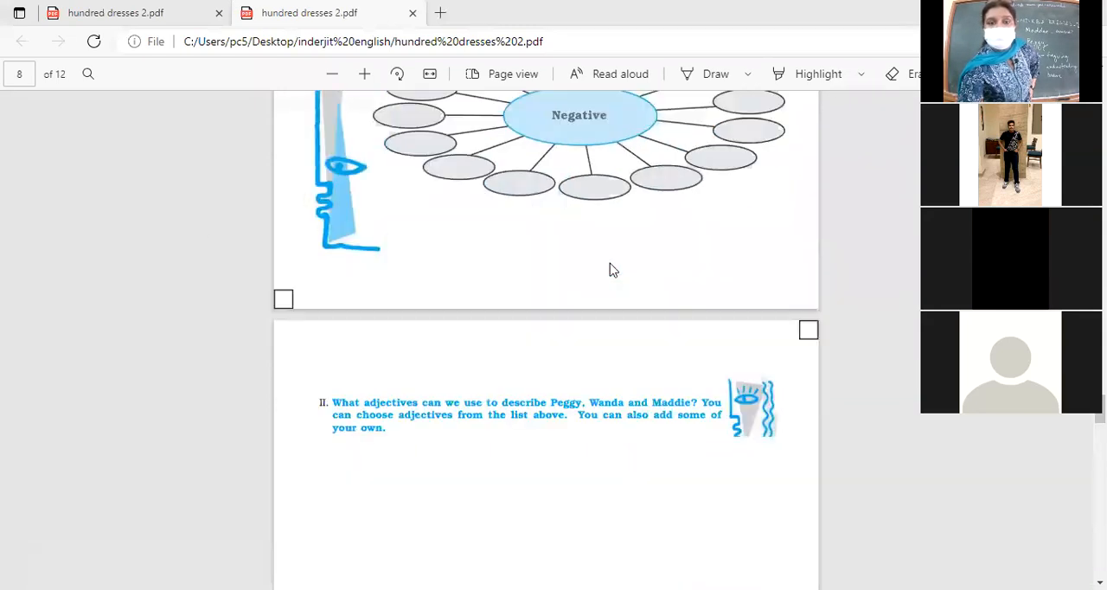
pyautogui.moveTo(319, 334)
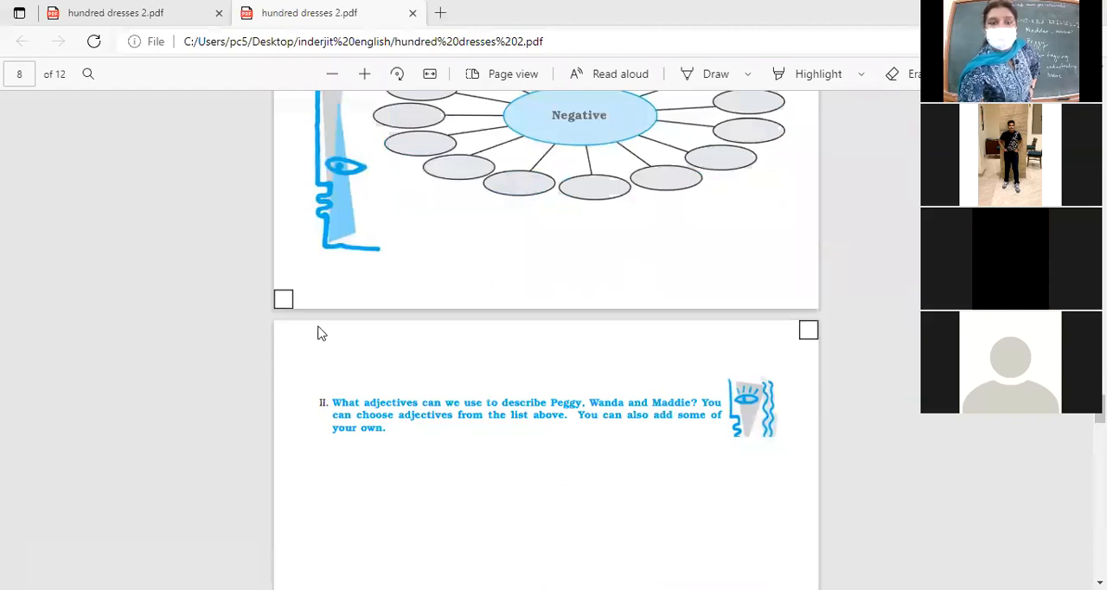
pyautogui.moveTo(459, 313)
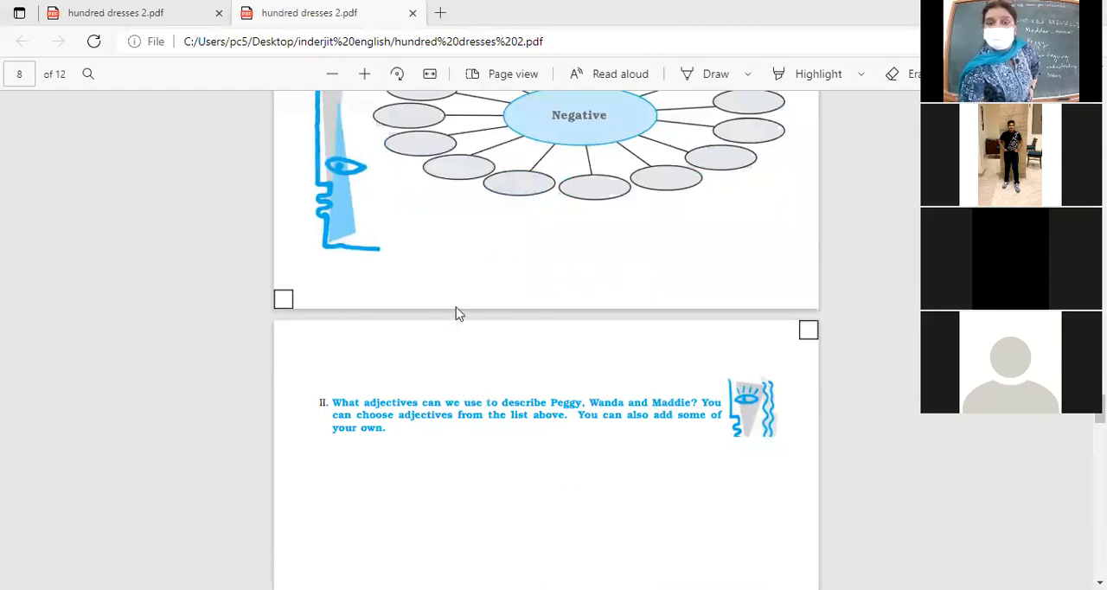
pyautogui.scroll(-3)
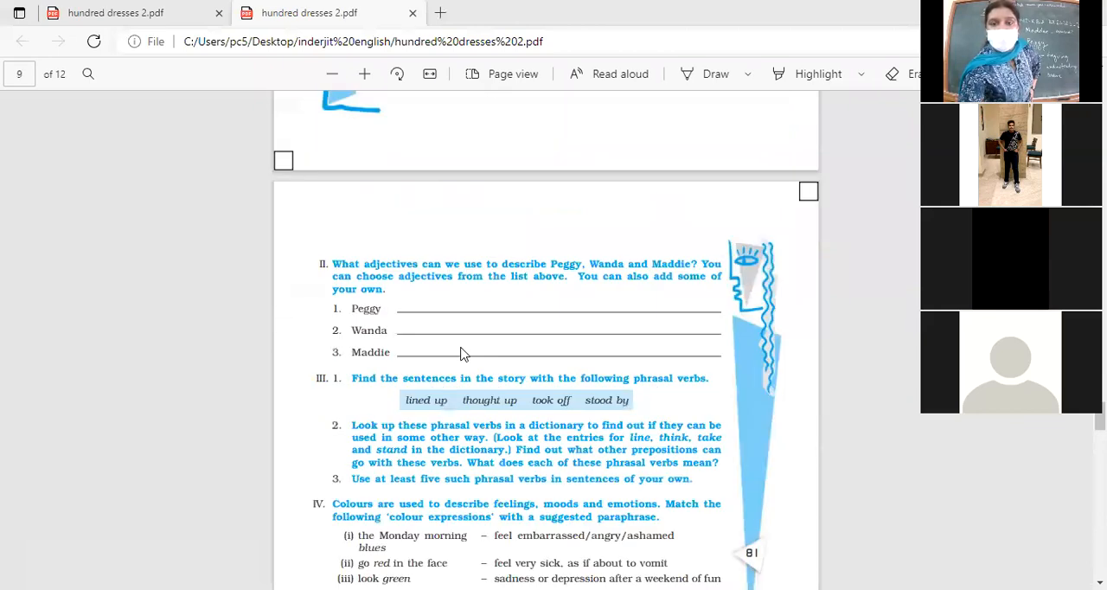
pyautogui.scroll(-3)
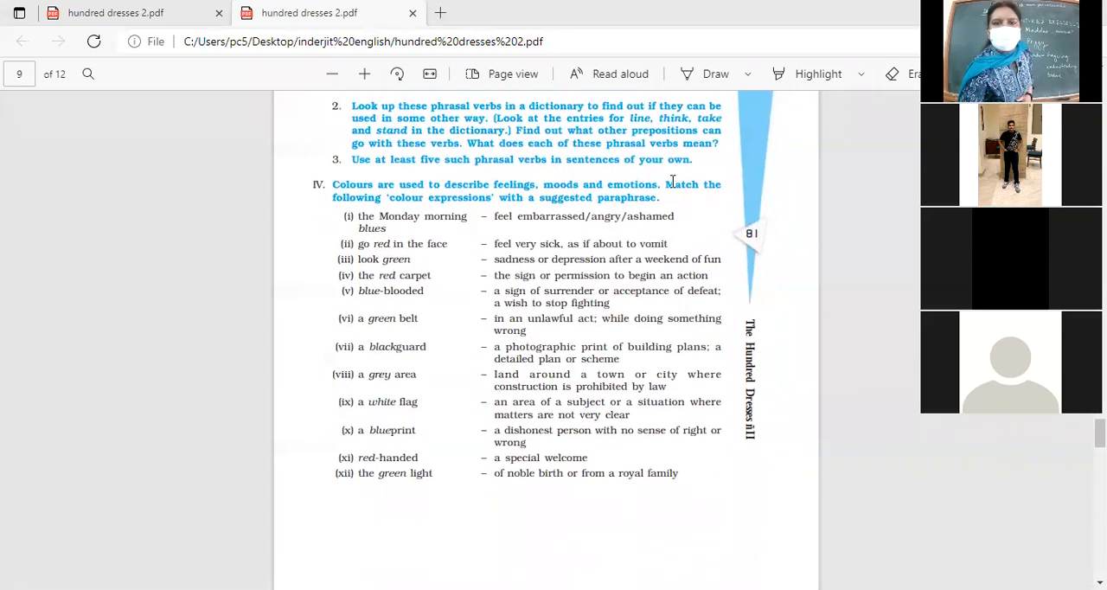
pyautogui.scroll(-3)
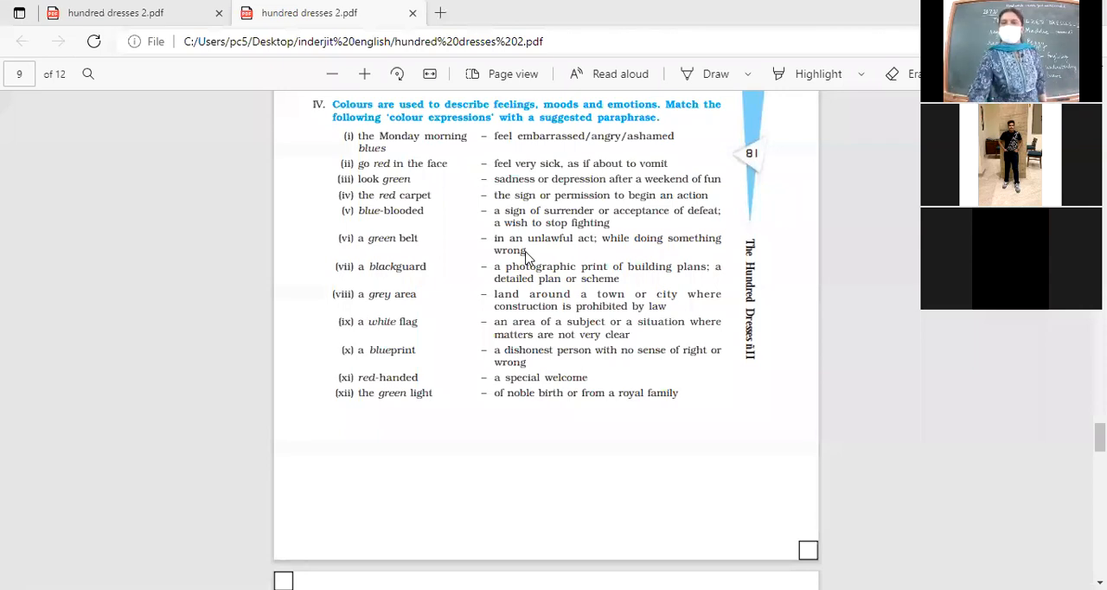
pyautogui.moveTo(762, 164)
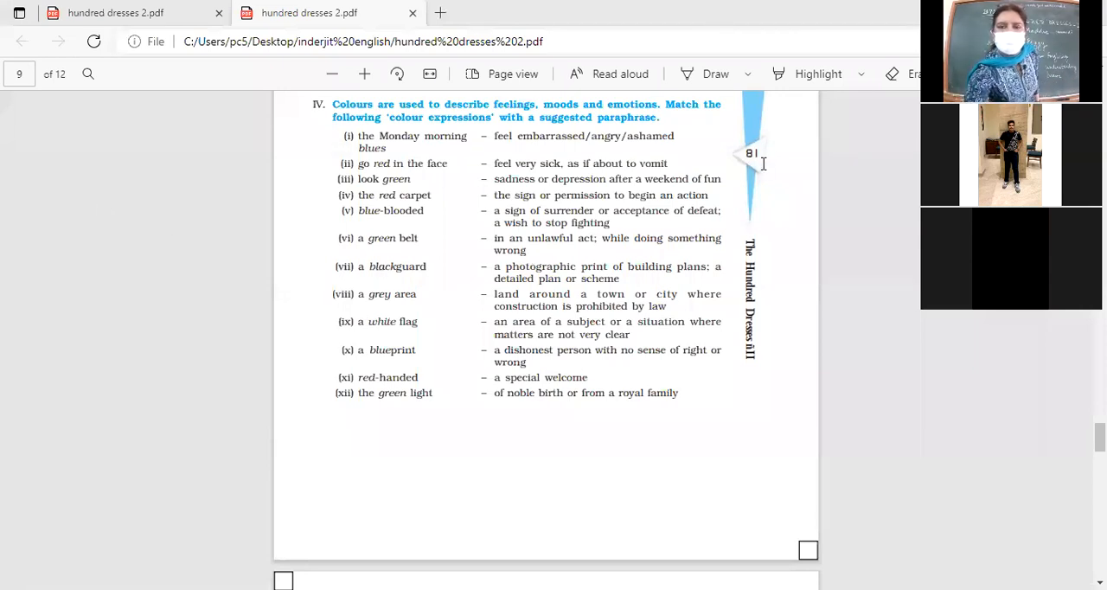
pyautogui.moveTo(752, 188)
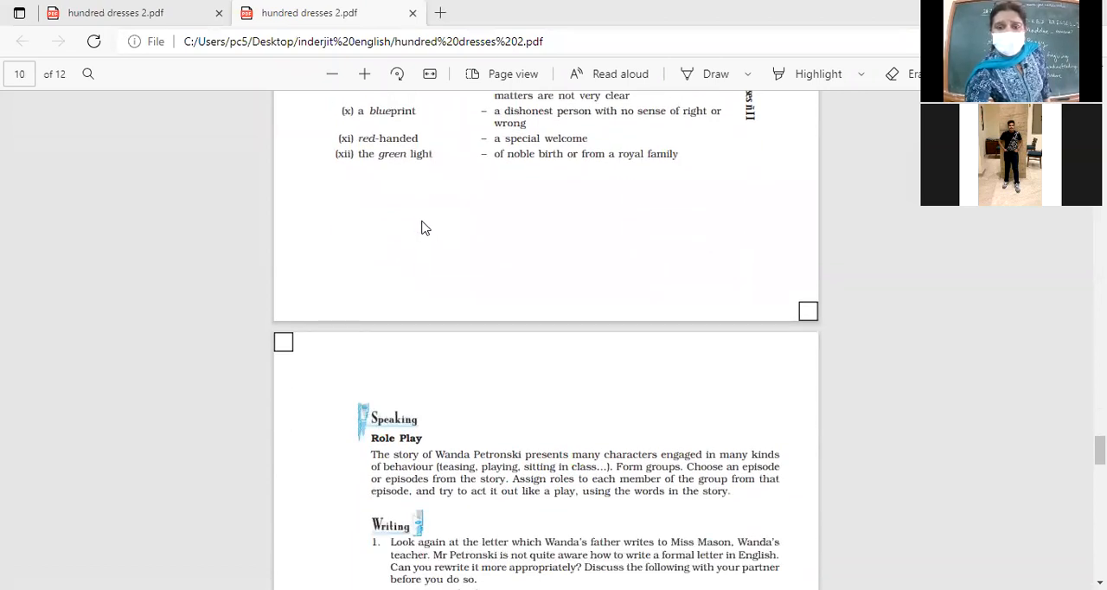
pyautogui.scroll(-3)
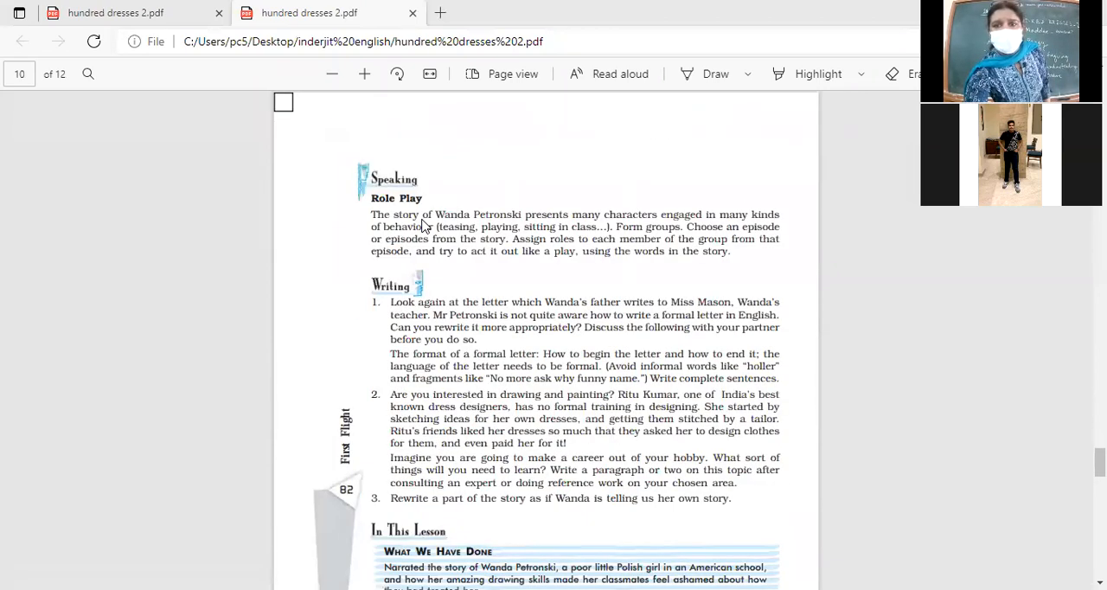
pyautogui.scroll(-3)
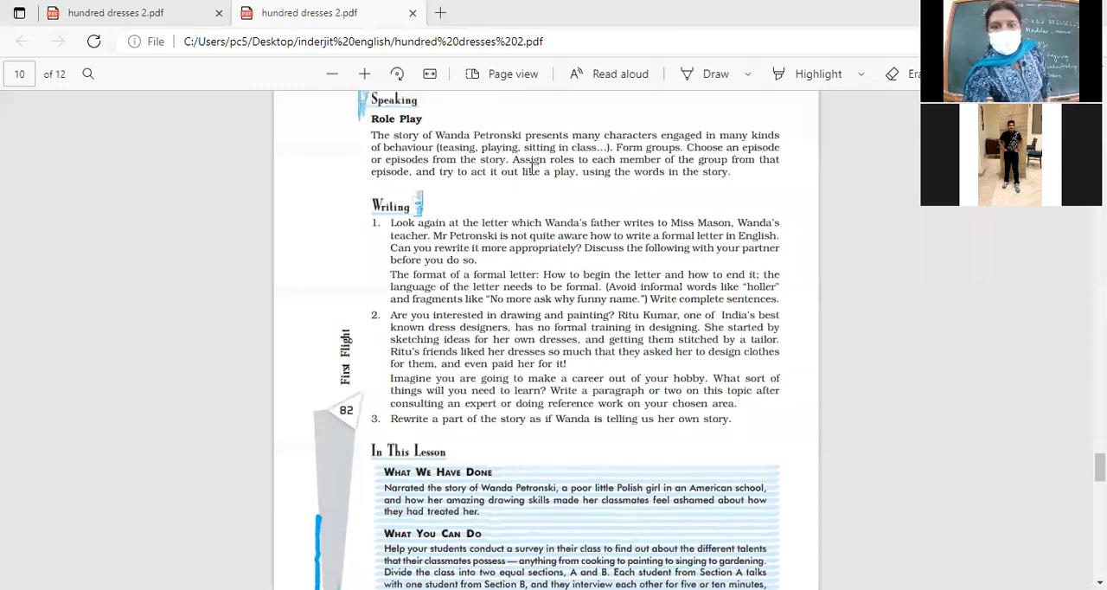
pyautogui.scroll(-3)
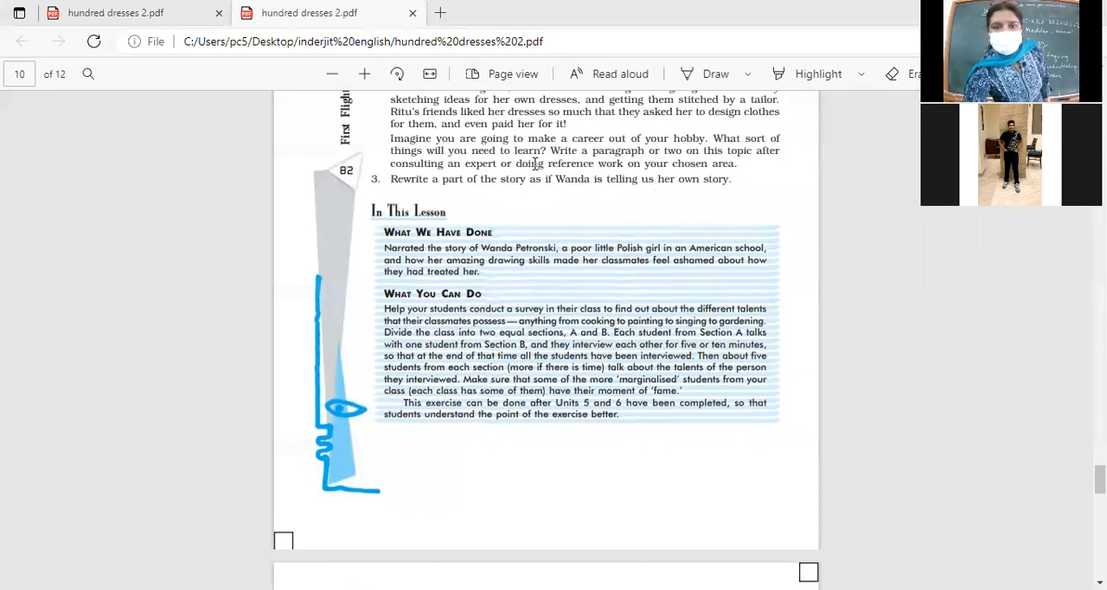
pyautogui.scroll(-3)
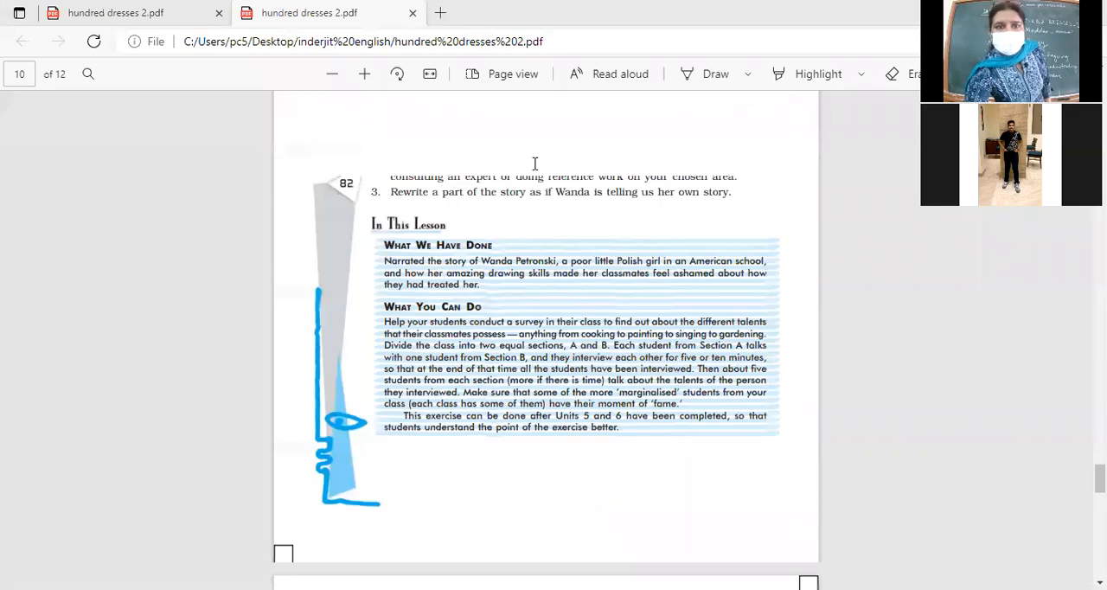